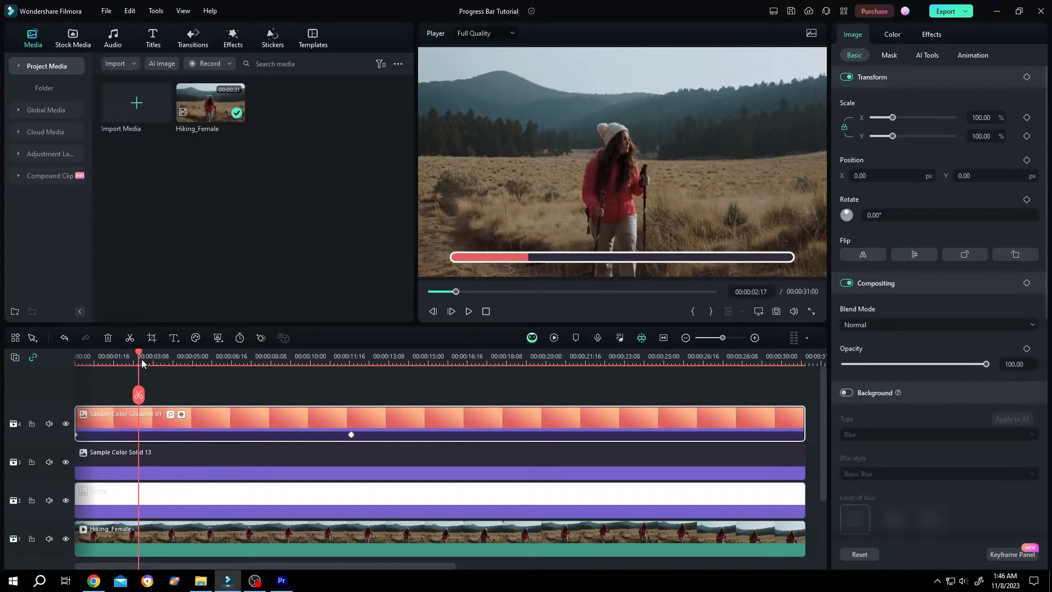
Step: Select the three progress-bar layers together and combine them into a compound clip
click(186, 356)
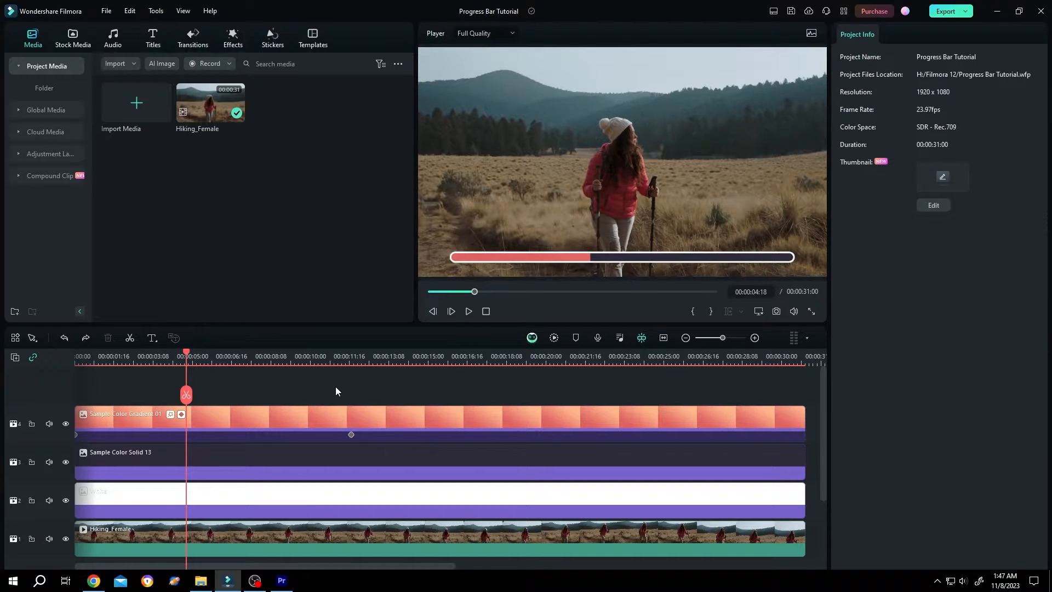
click(333, 423)
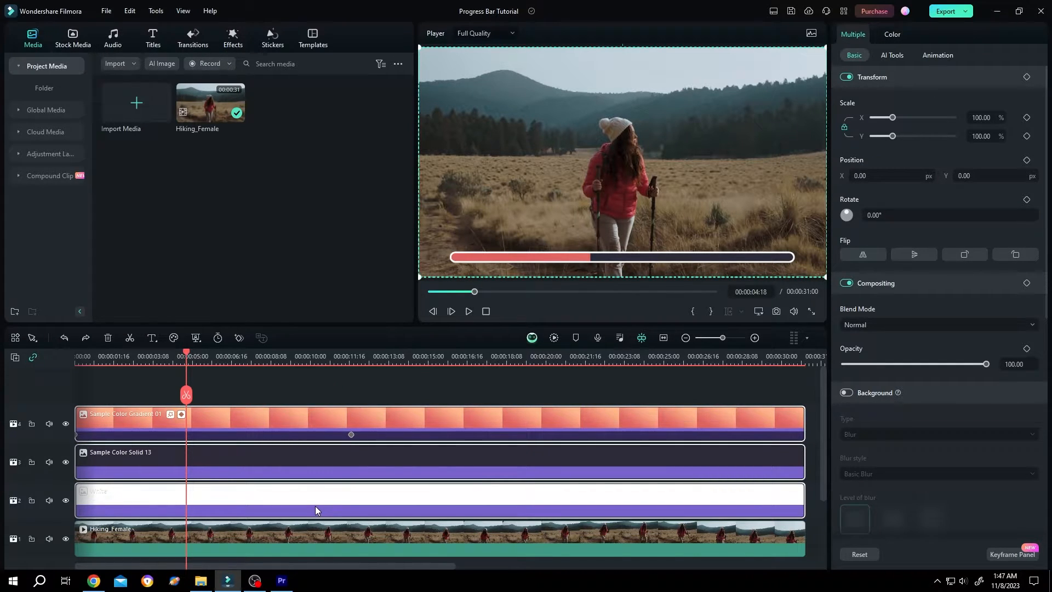
right_click(315, 509)
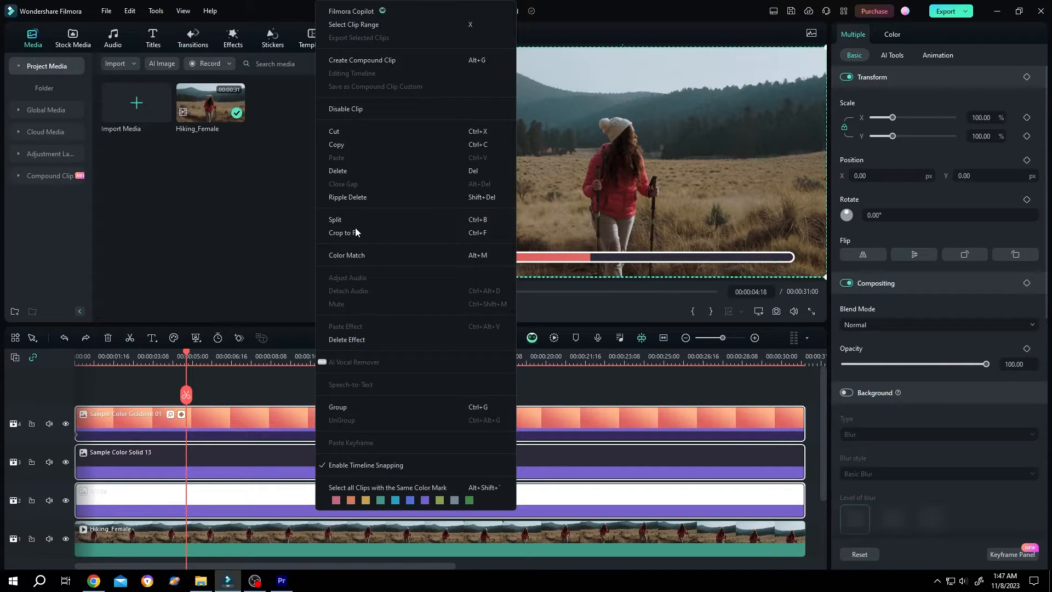
click(363, 59)
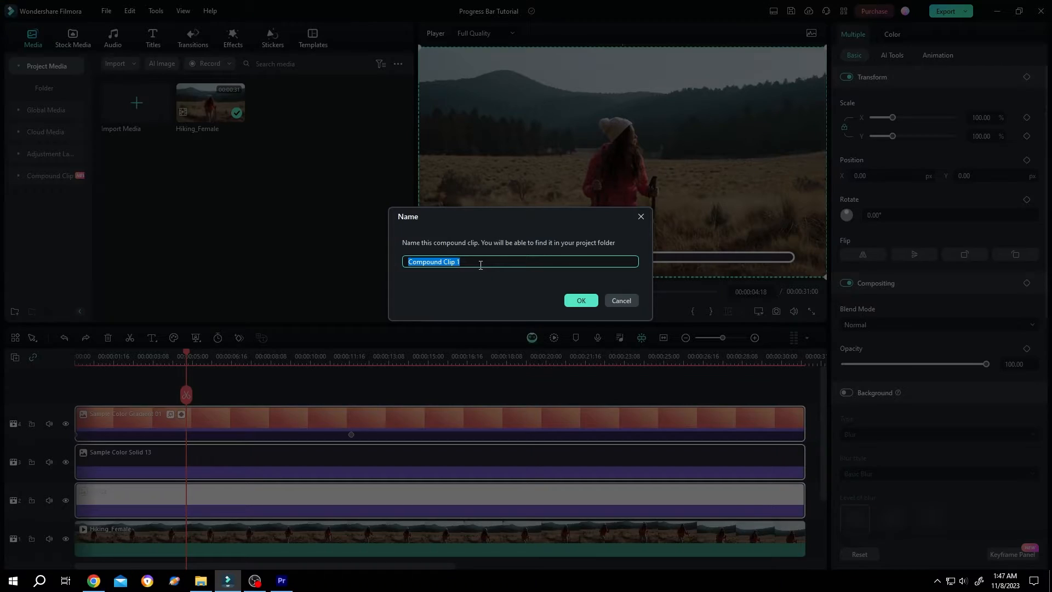
Step: Name the compound clip 'Progress Bar', confirm it, and open it for editing
text(Progress Bar)
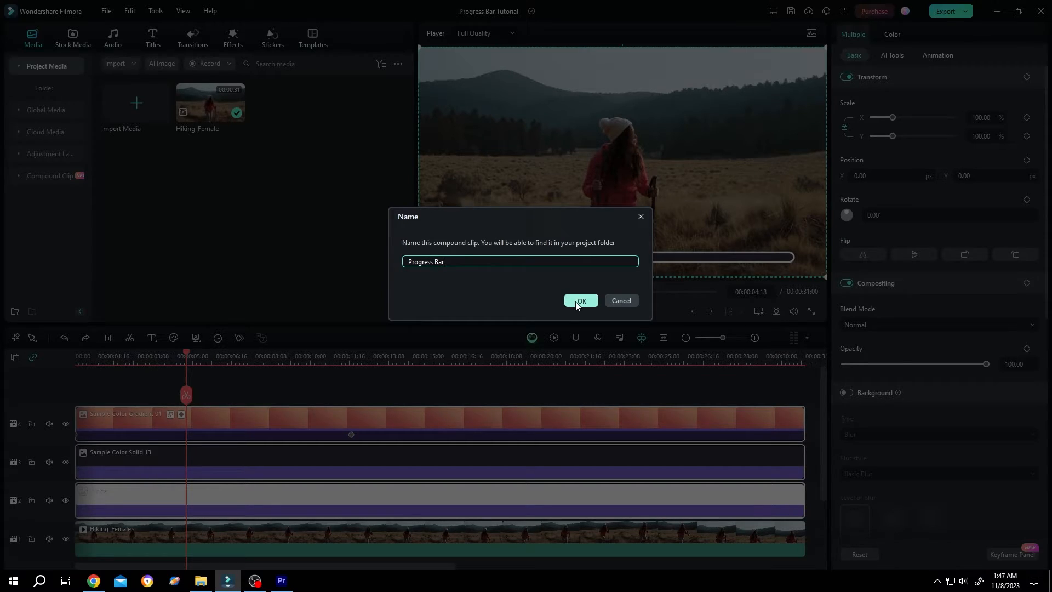
click(580, 300)
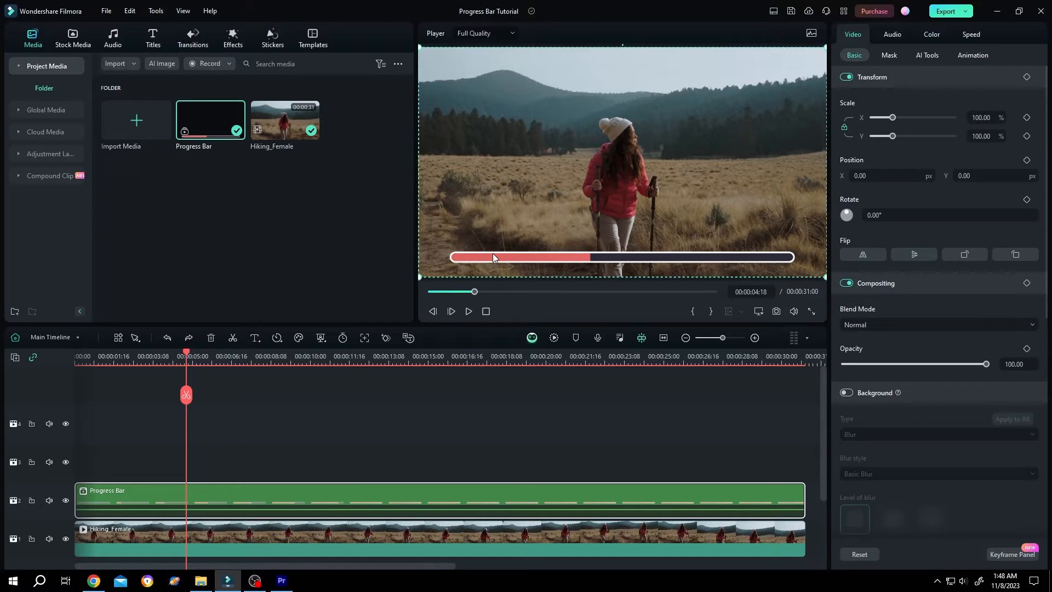
drag(493, 256, 495, 82)
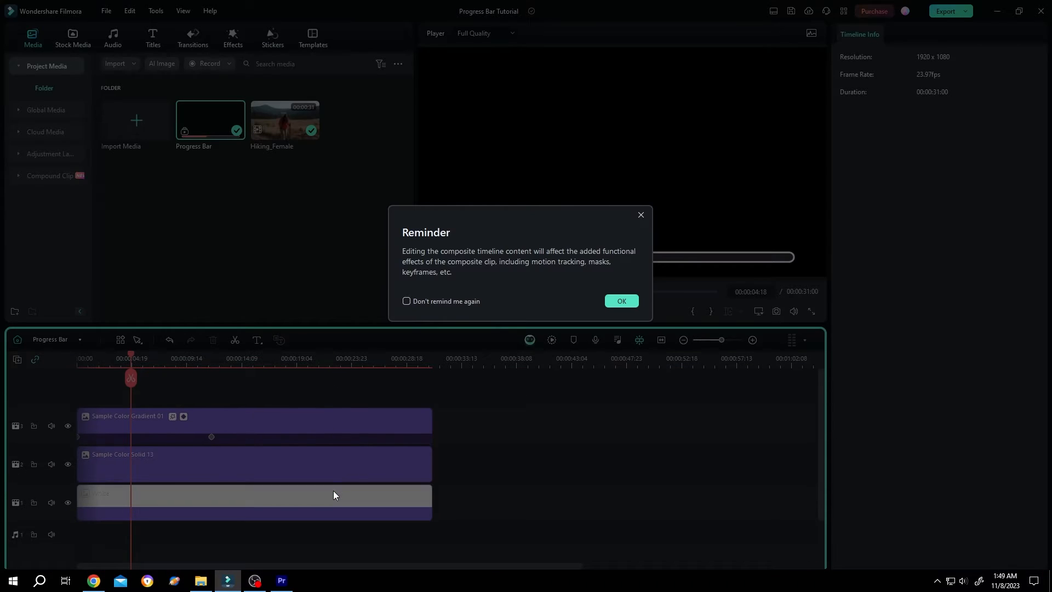
Step: Dismiss the reminder, select a layer in the compound, and show the timeline list with Main Timeline
click(620, 300)
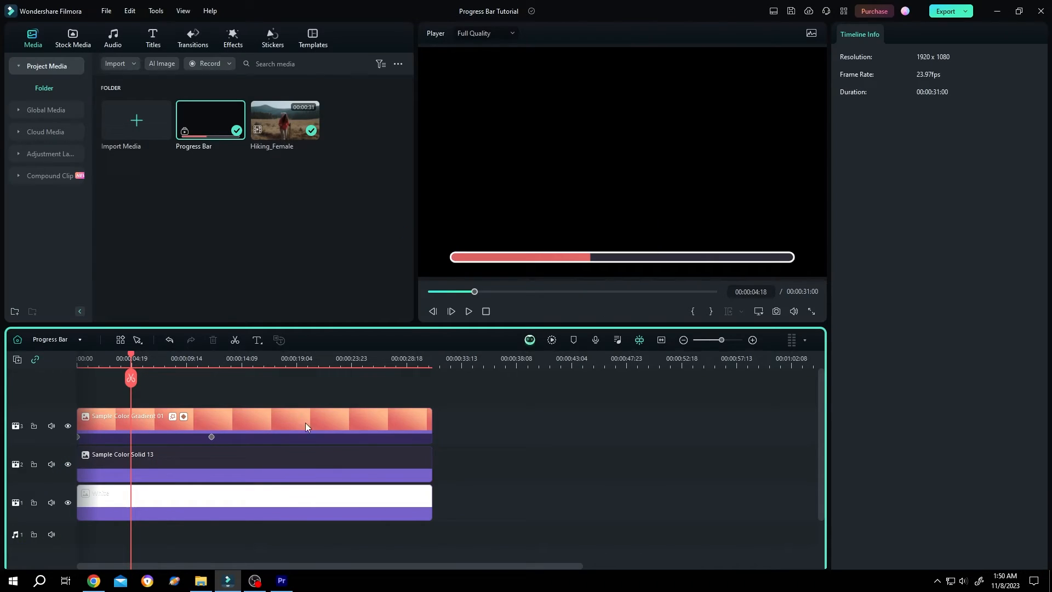
click(202, 463)
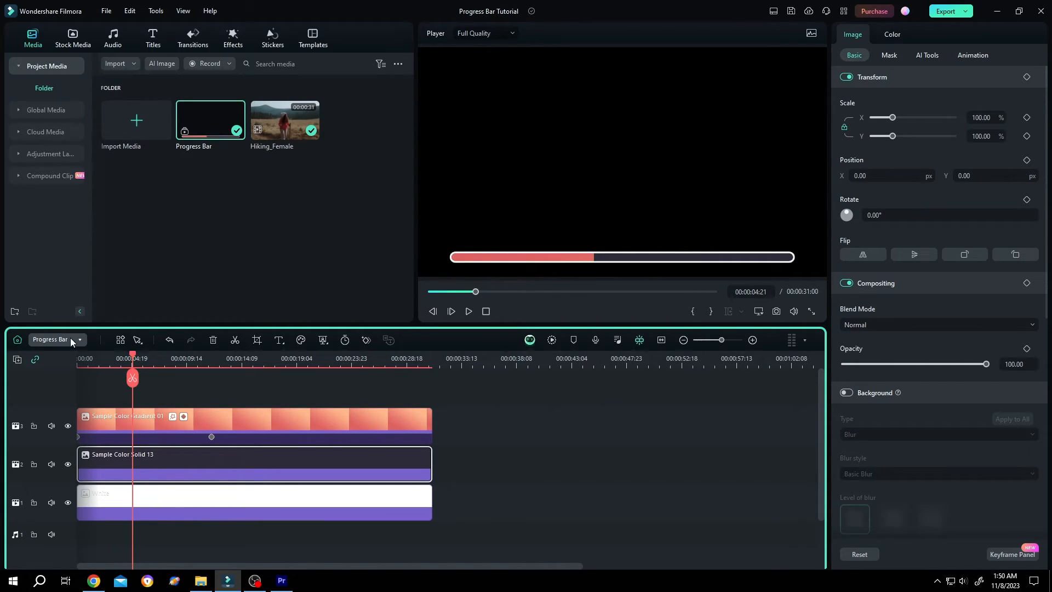
click(80, 338)
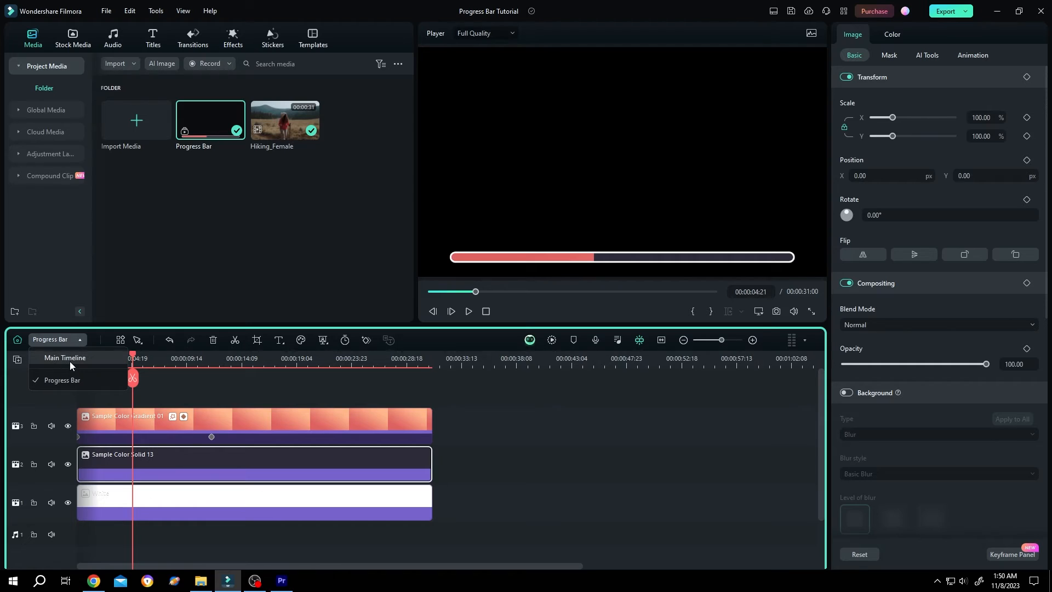